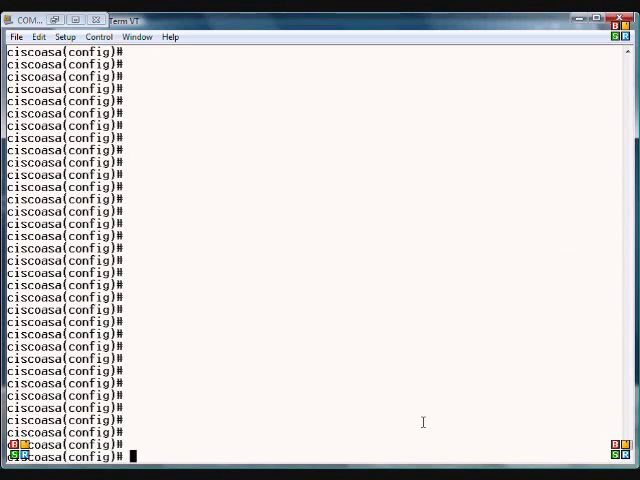
- Enter object-group network servers to create the group and enter its configuration mode
text(object)
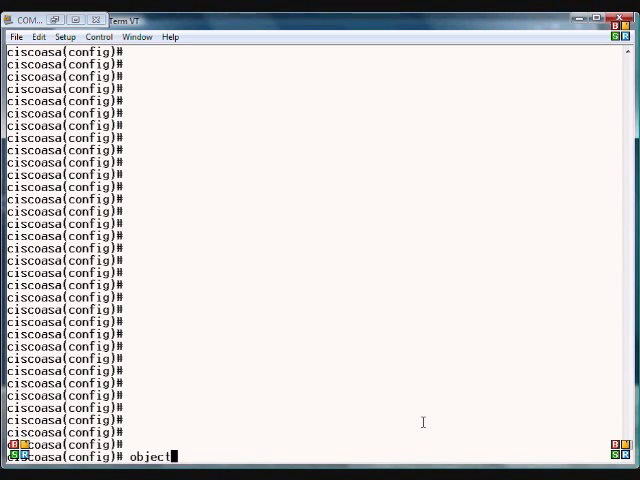
text(-group)
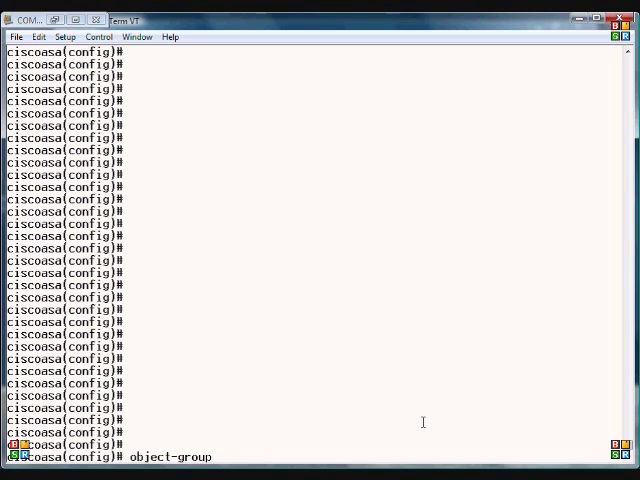
text(n)
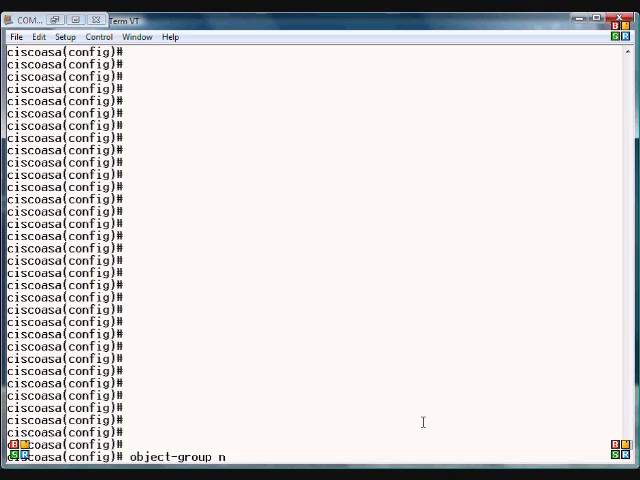
text(etwork)
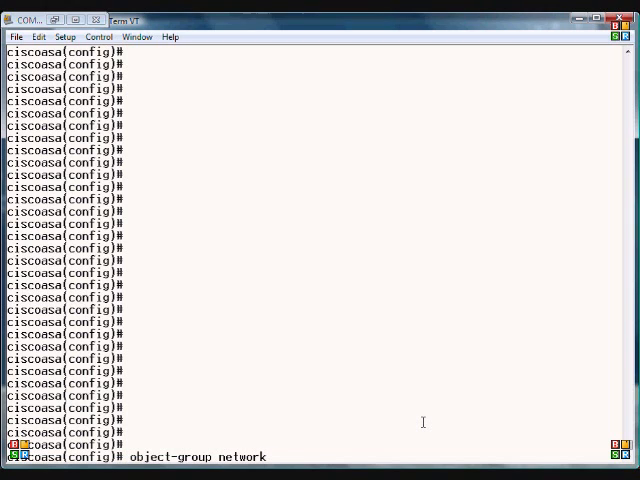
text(servers)
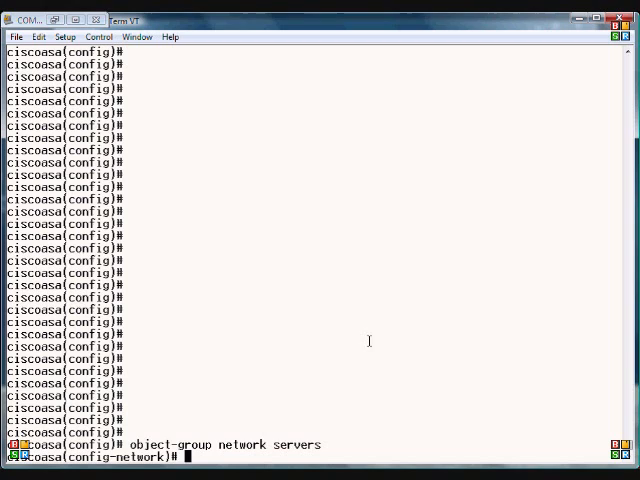
- Add the named host member with network-object host server
double_click(136, 456)
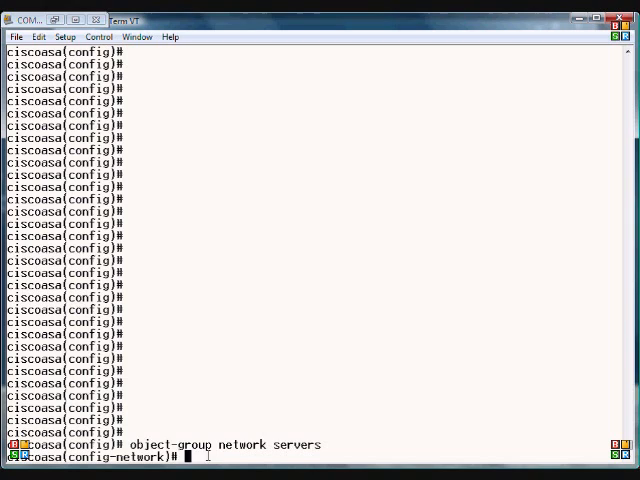
text(network-object)
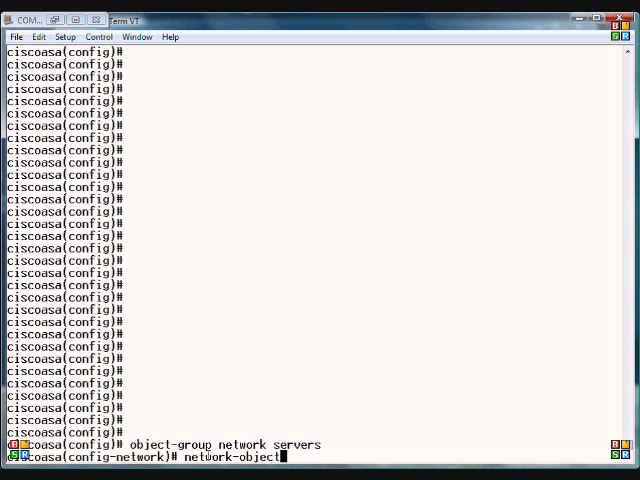
text(host server)
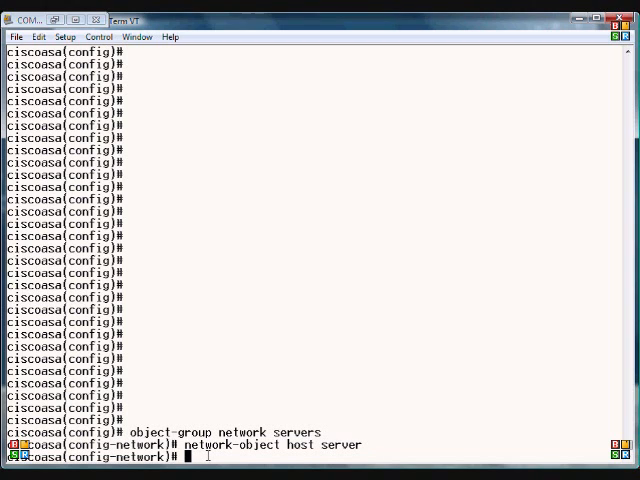
- Add the host 10.0.0.200 as a member with network-object host 10.0.0.200
text(network-o)
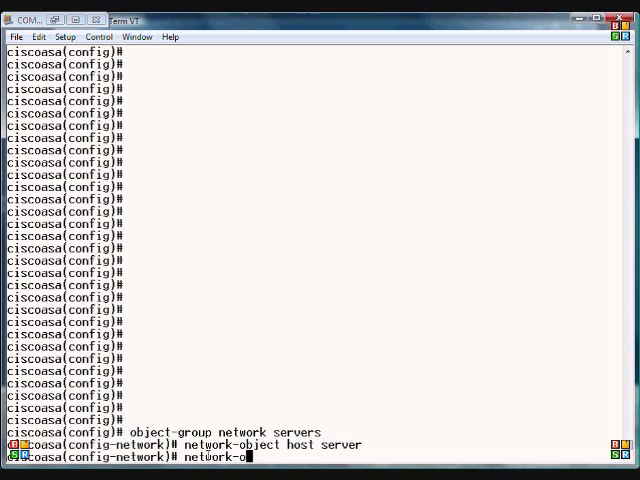
text(bject)
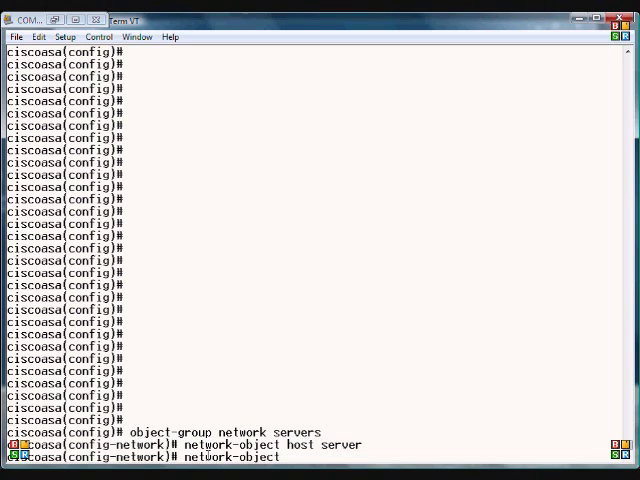
text(host 10)
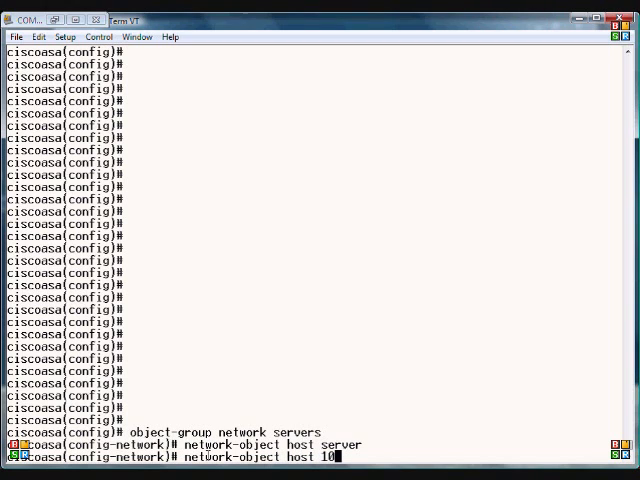
text(.0.0.200)
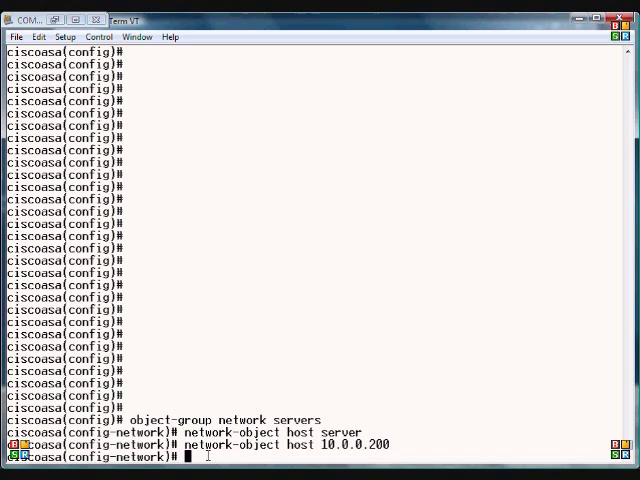
- Add the subnet 10.0.0.0 255.255.255.0 as a network-object member of the servers group
text(netwo)
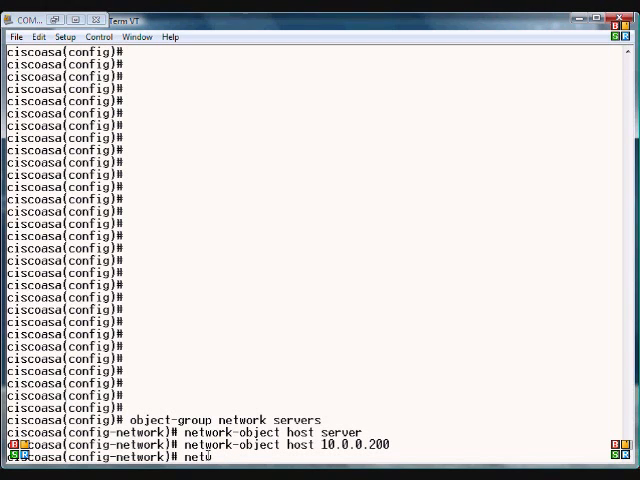
text(ork-)
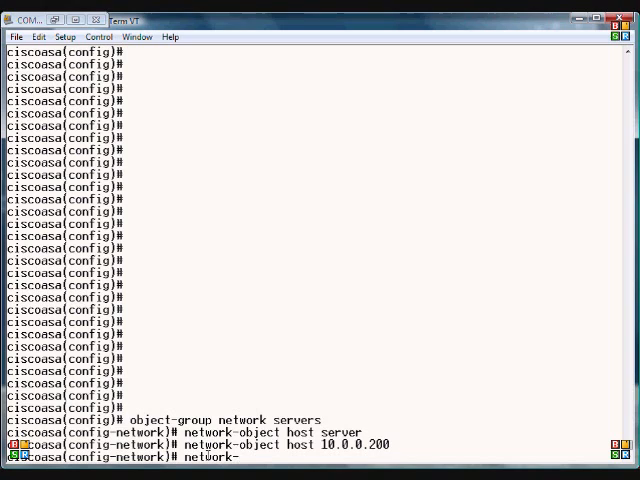
text(object)
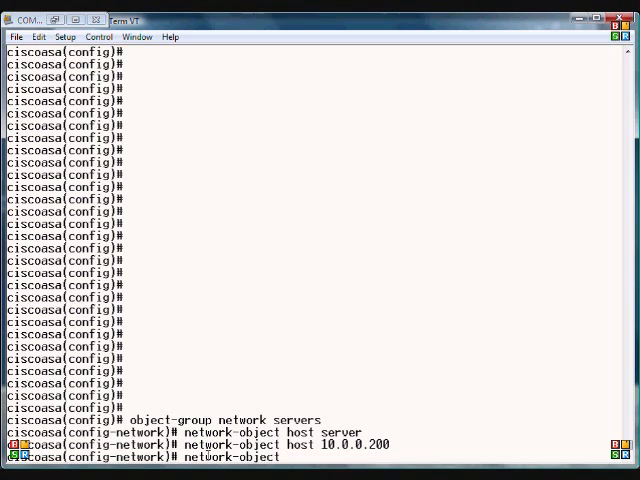
text(1)
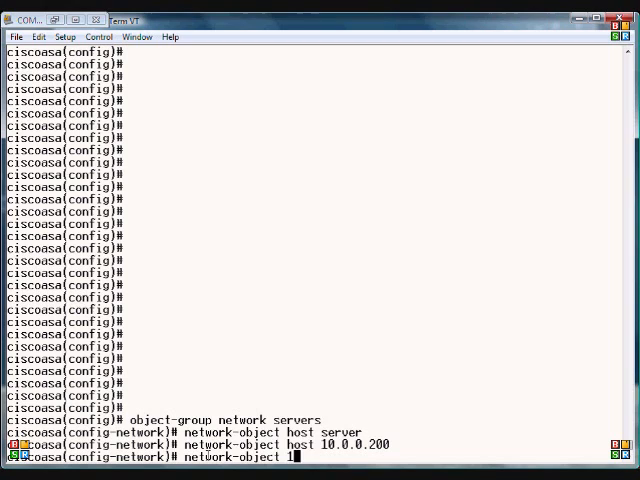
text(0.0.0.0)
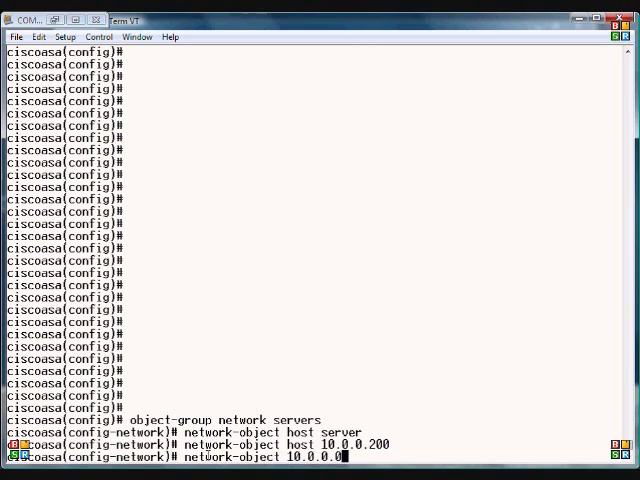
text(255.255.255.0)
text(exit)
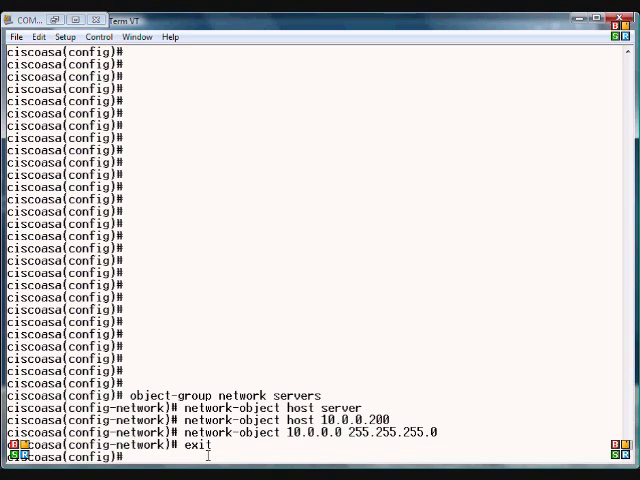
- Enter access-list 101 permit ip any object-group servers to allow any source to the group
text(access-li)
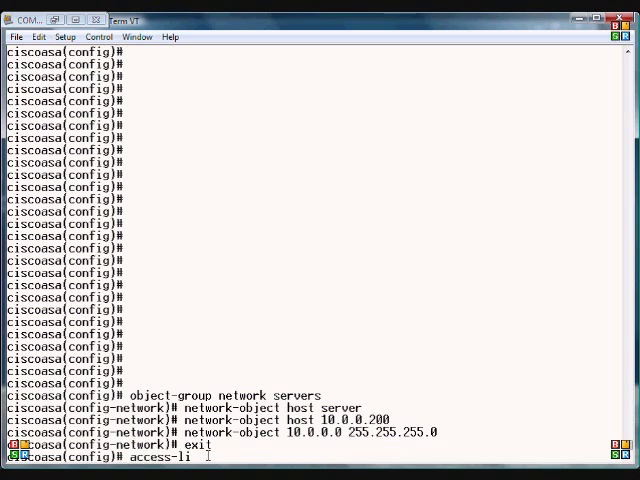
text(st 1)
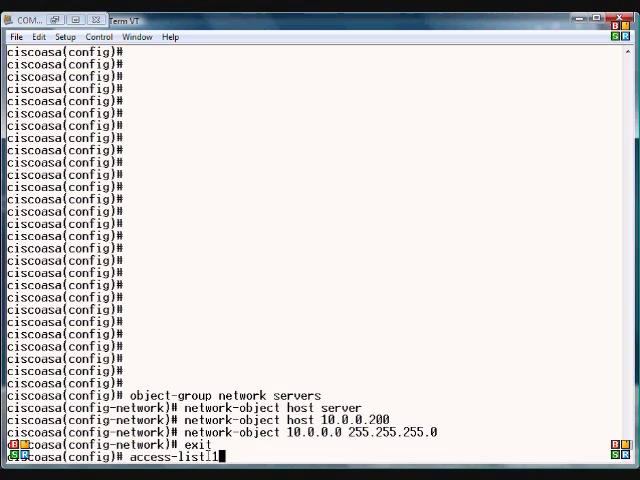
text(01 perm)
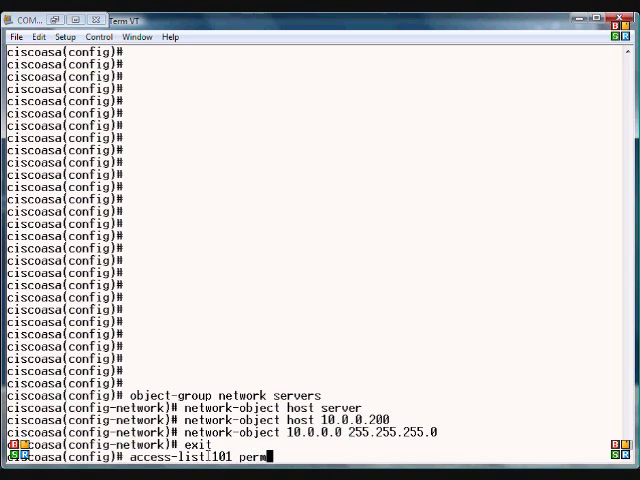
text(it)
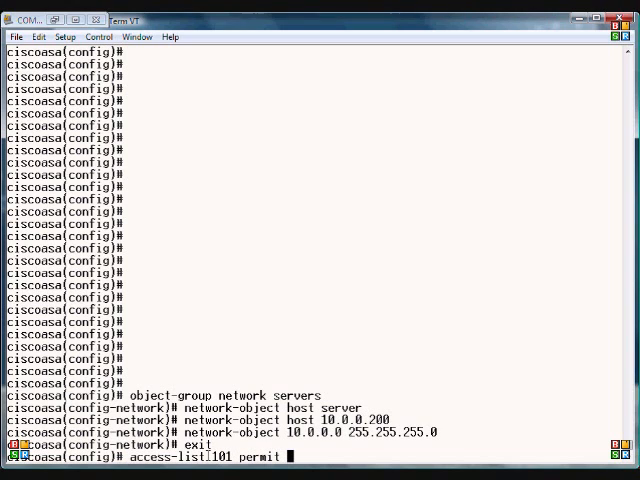
text(ip any)
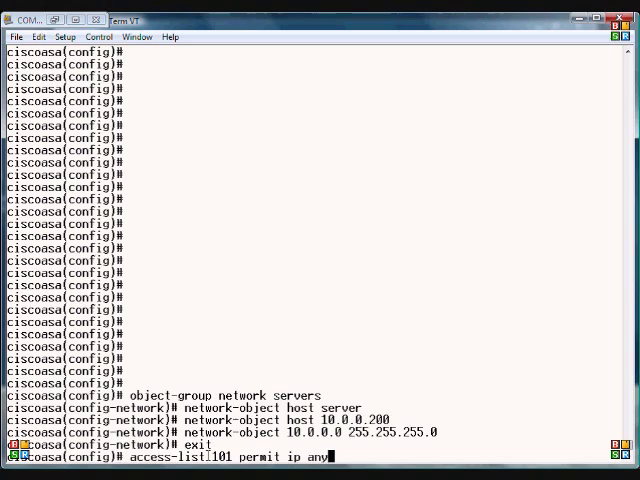
text(o)
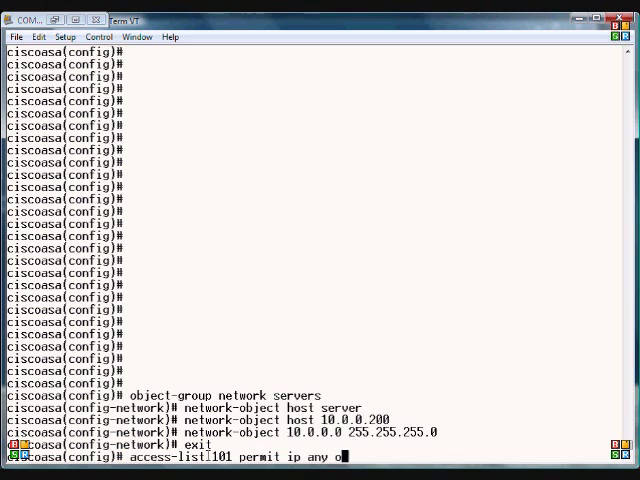
text(bject-group)
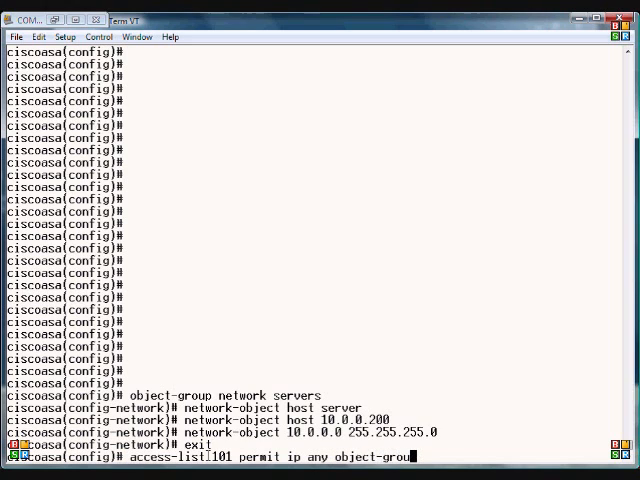
text(s)
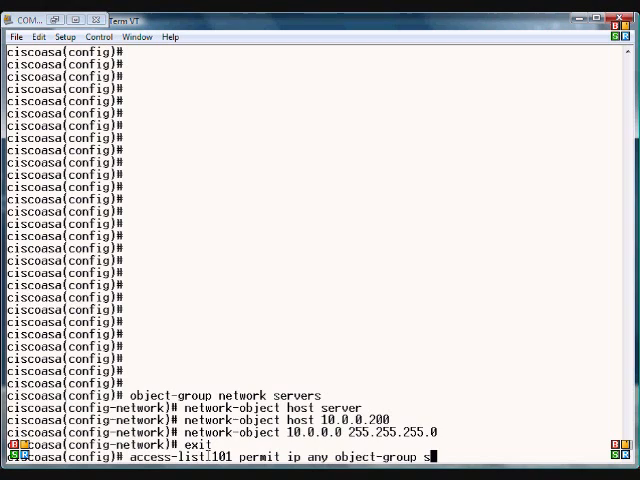